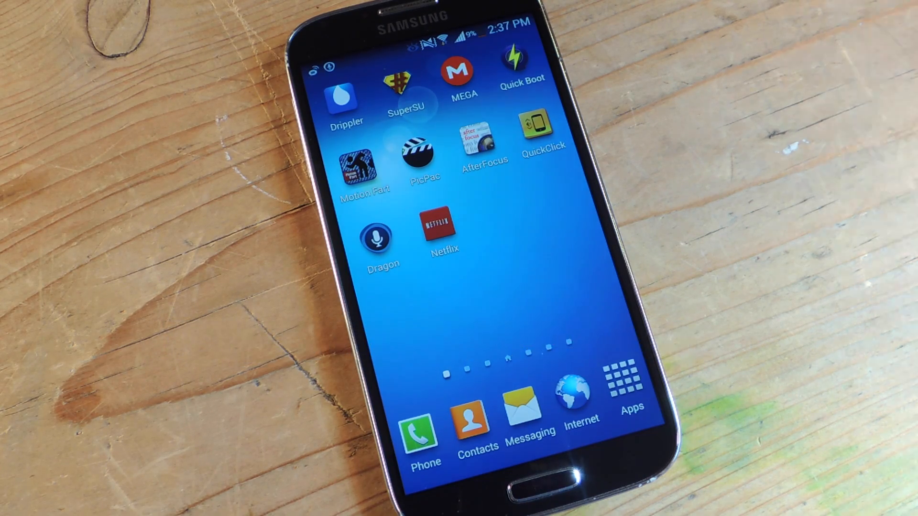
Launch Dragon Mobile Assistant and ask 'Sassy to do' by voice.
{"action": "left_click", "coordinate": [380, 237]}
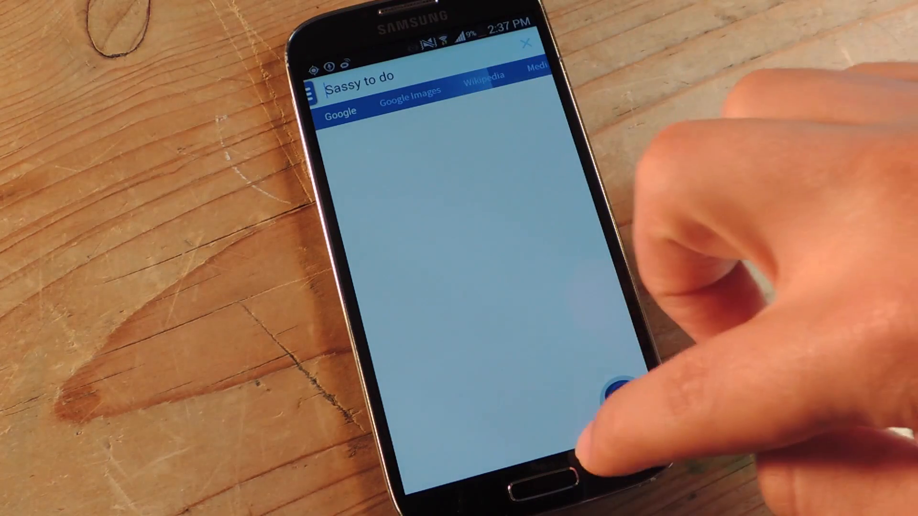
{"action": "left_click", "coordinate": [612, 392]}
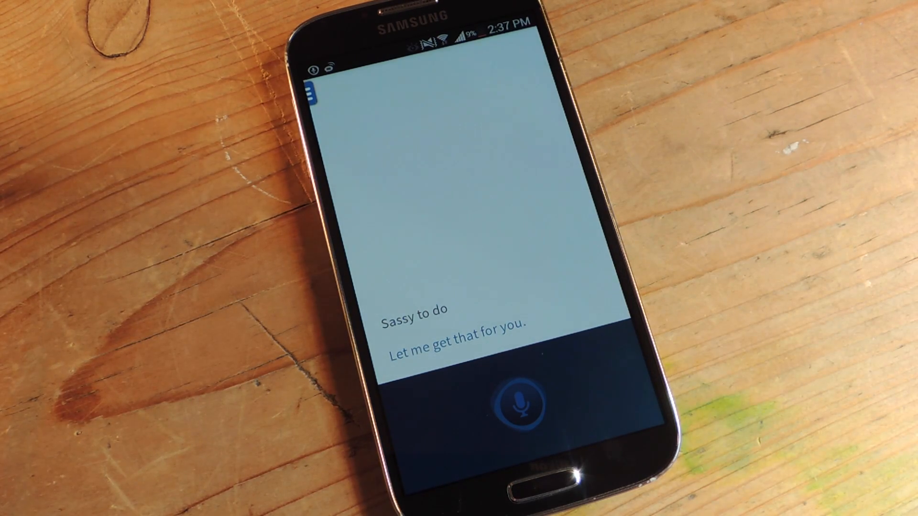
Bring up the Settings screen listing General, Driver mode, Wake-up and Accounts.
{"action": "left_click", "coordinate": [519, 404]}
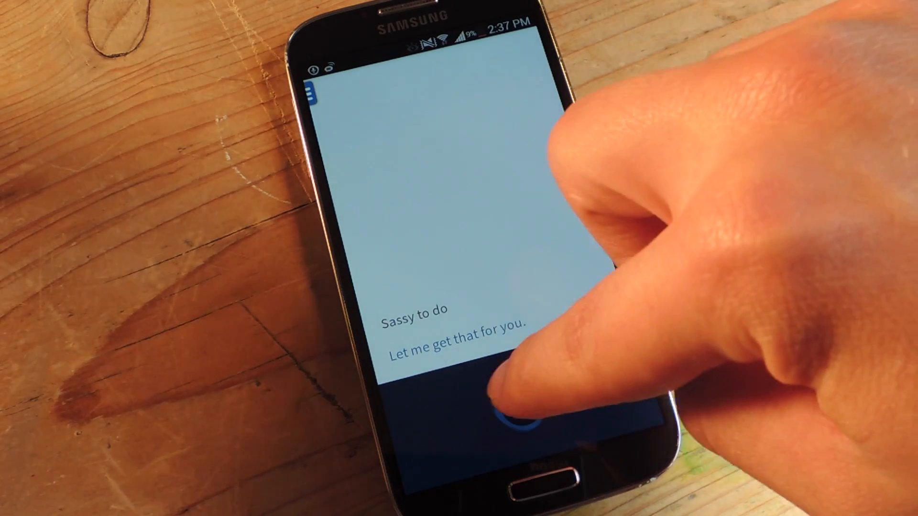
{"action": "left_click", "coordinate": [521, 407]}
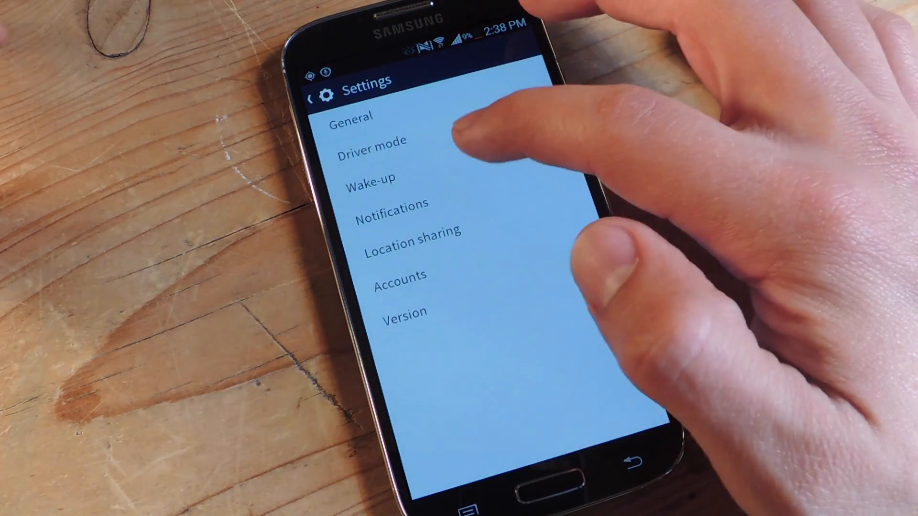
Set the wake-up phrase to 'Wake up dog' with attentive mode on.
{"action": "left_click", "coordinate": [369, 178]}
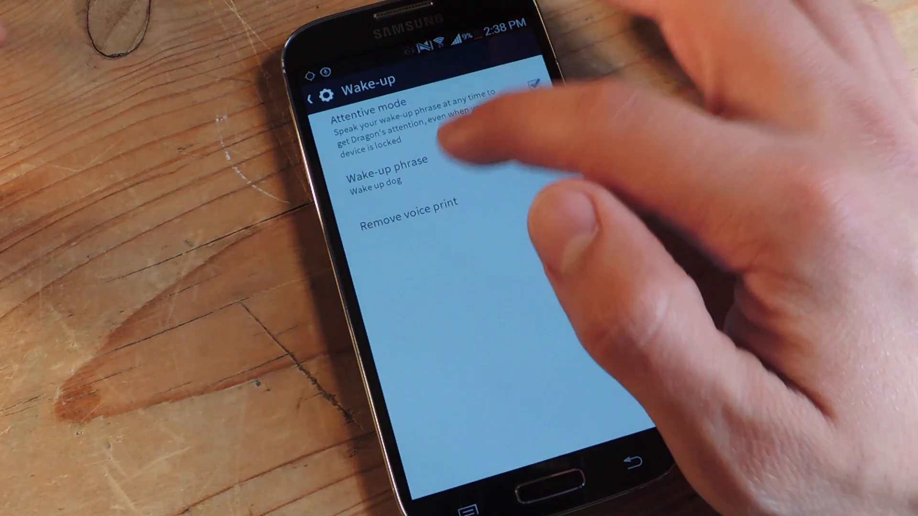
{"action": "left_click", "coordinate": [384, 175]}
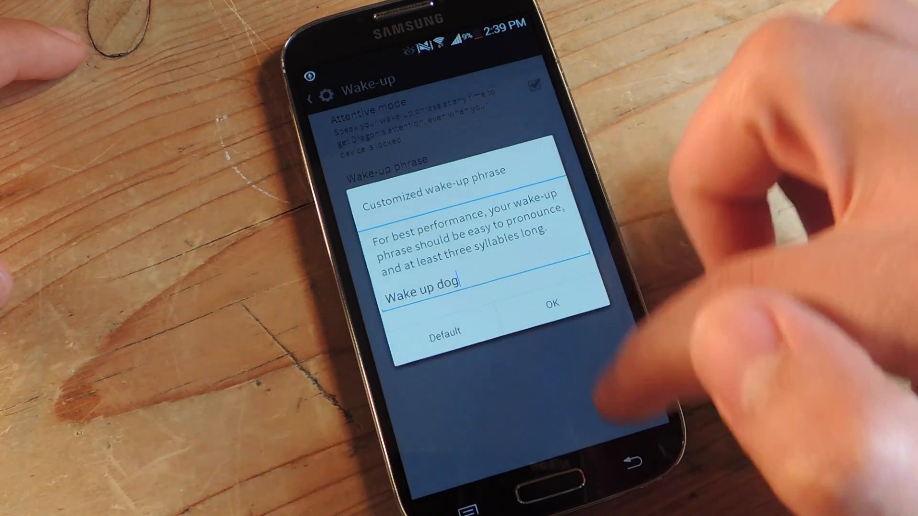
{"action": "left_click", "coordinate": [548, 303]}
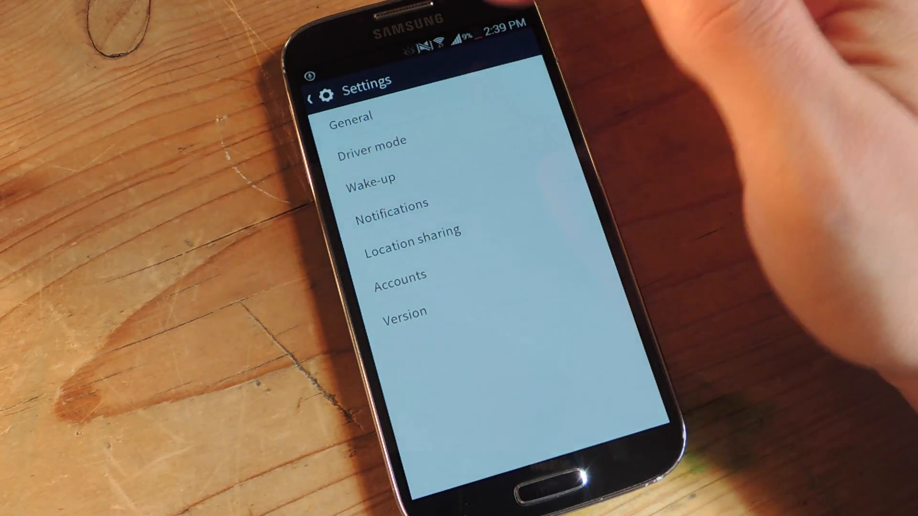
In General settings, try the Jessica and Victoria voices, then settle on Jonathan.
{"action": "left_click", "coordinate": [351, 117]}
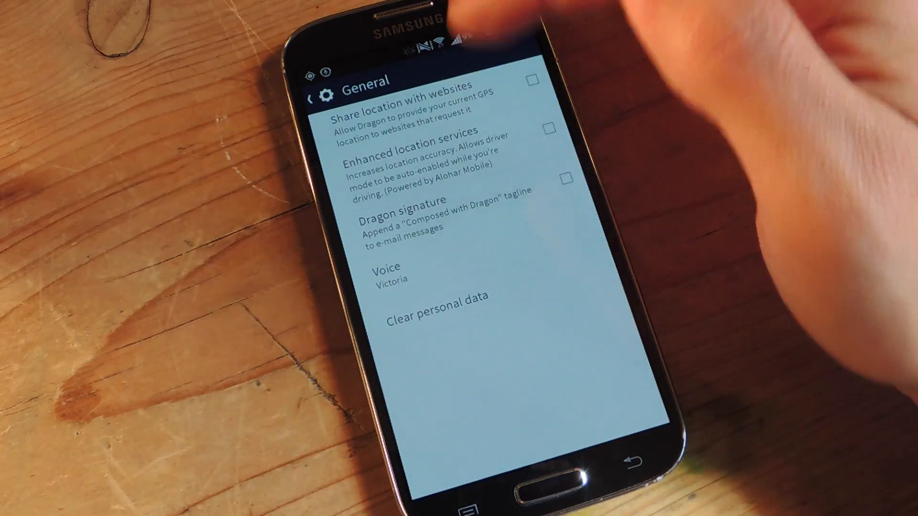
{"action": "left_click", "coordinate": [389, 272]}
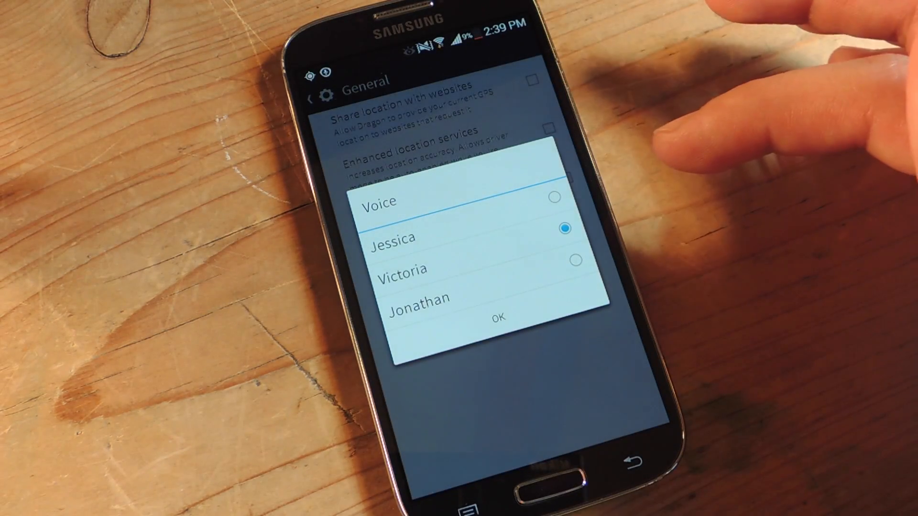
{"action": "left_click", "coordinate": [553, 197]}
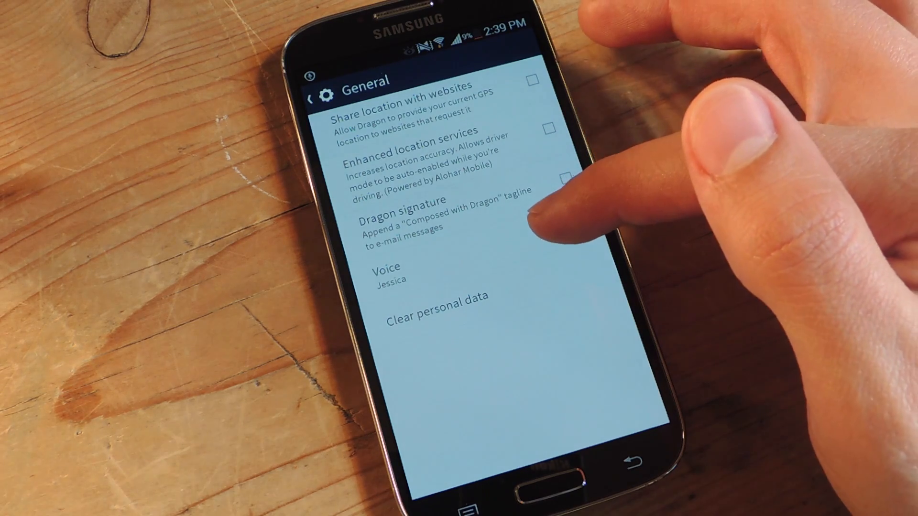
{"action": "left_click", "coordinate": [391, 277]}
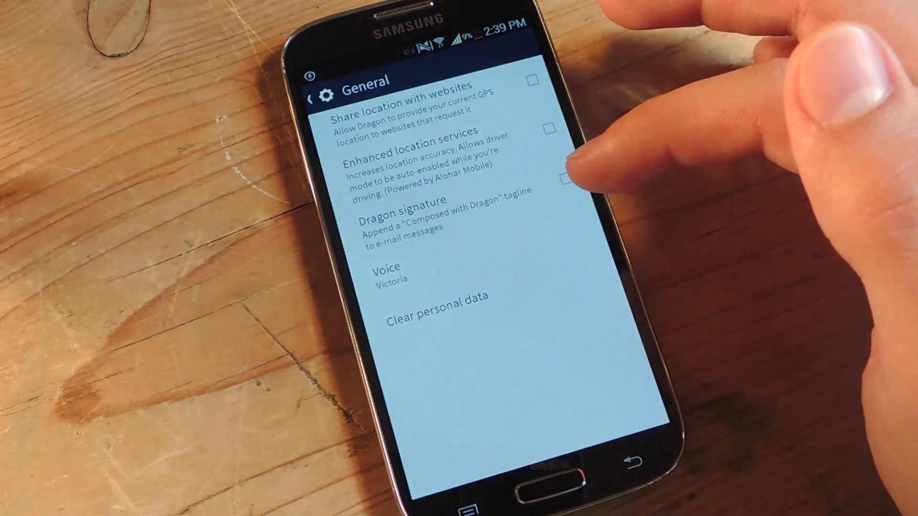
{"action": "mouse_move", "coordinate": [565, 176]}
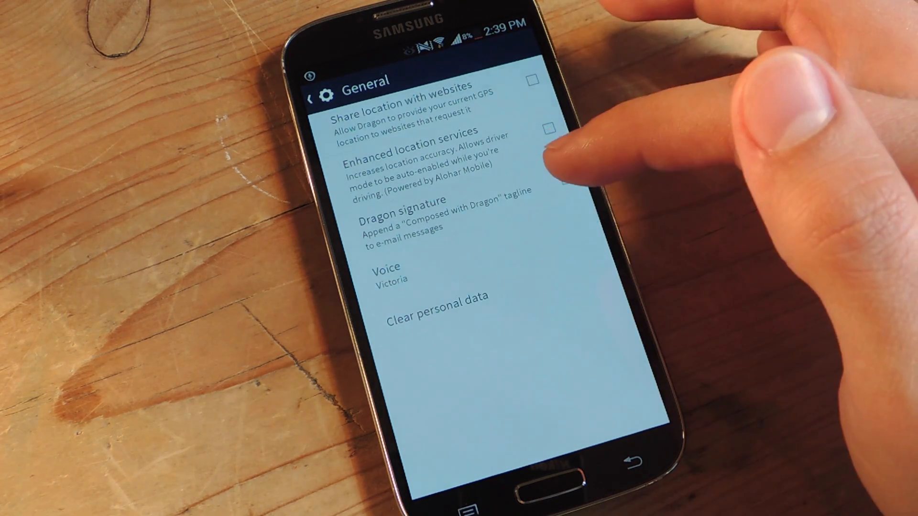
{"action": "left_click", "coordinate": [398, 277]}
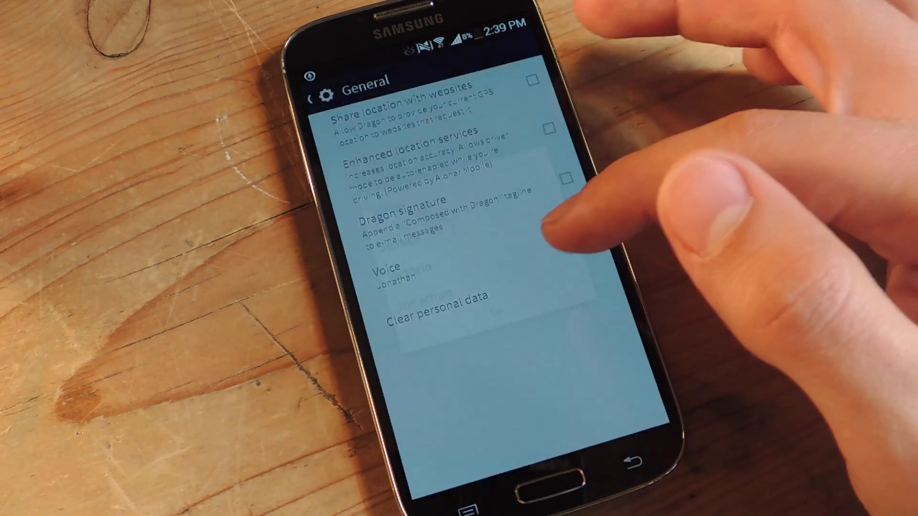
{"action": "left_click", "coordinate": [308, 79]}
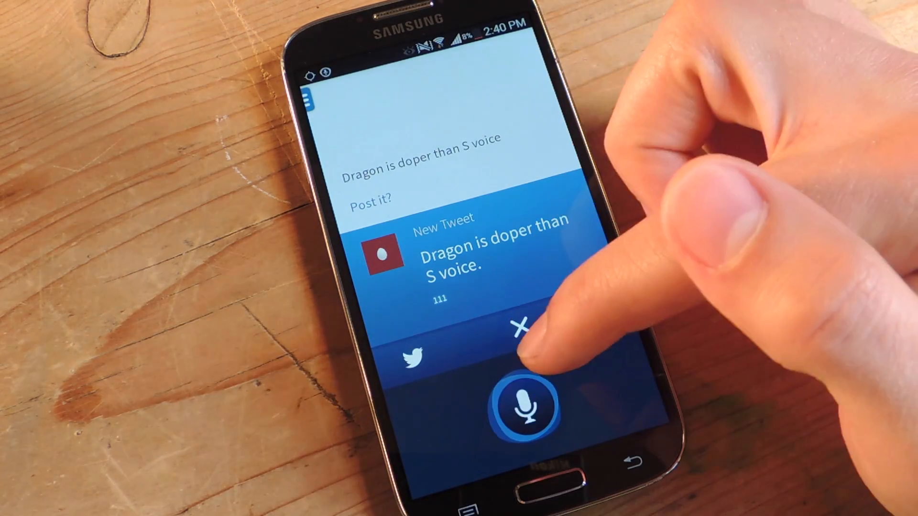
Cancel the drafted tweet 'Dragon is doper than S voice' and return to Settings.
{"action": "left_click", "coordinate": [517, 327]}
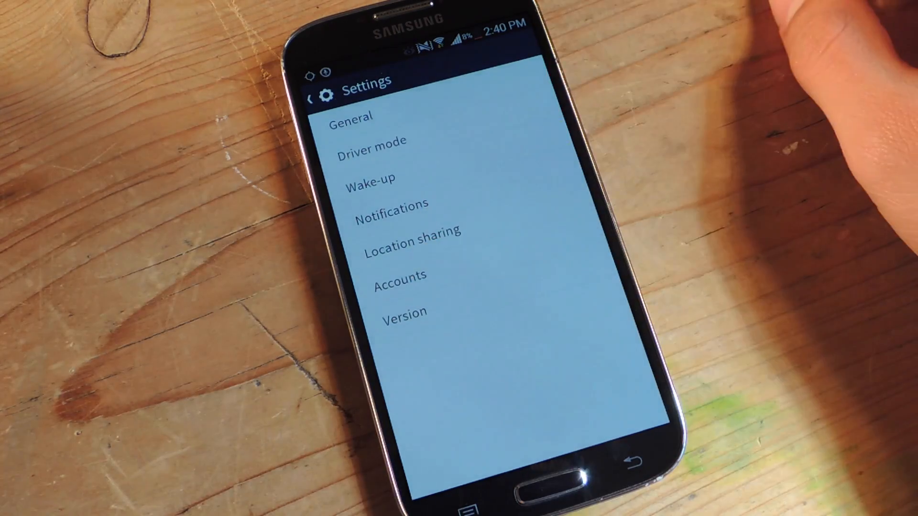
Review the linked Accounts page, then back out to the main assistant screen.
{"action": "left_click", "coordinate": [401, 276]}
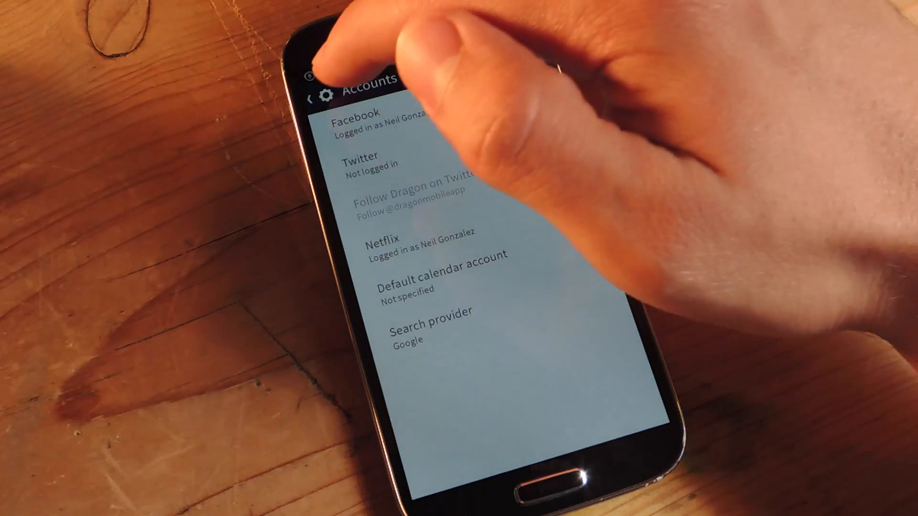
{"action": "left_click", "coordinate": [310, 97]}
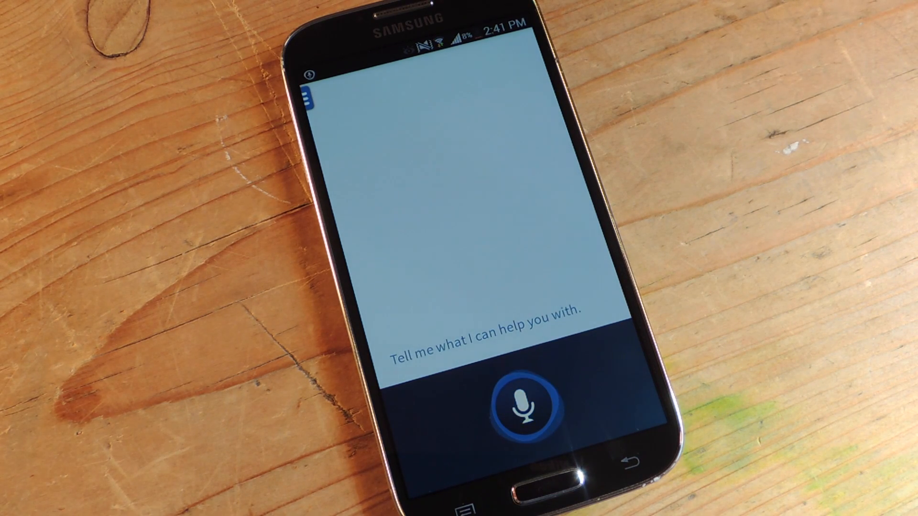
Ask 'Watch breaking bad on Netflix', browse the results, and open the side menu.
{"action": "left_click", "coordinate": [523, 400]}
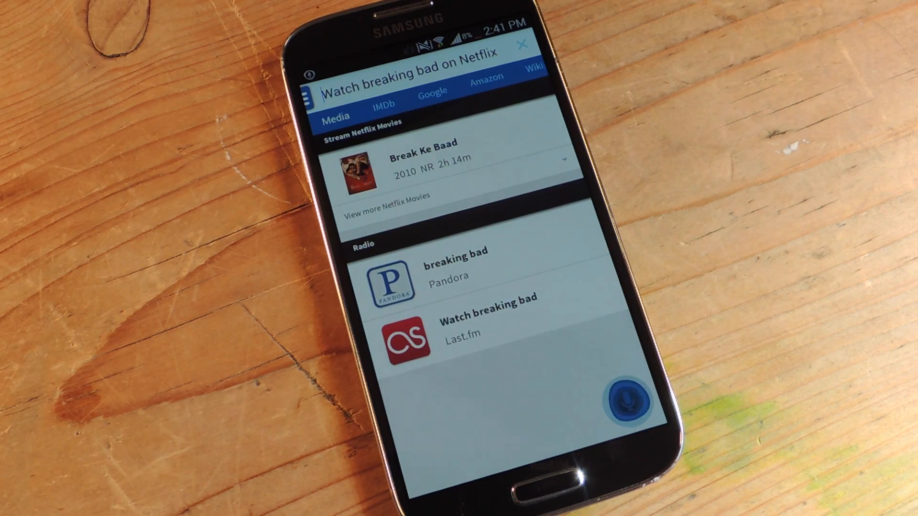
{"action": "scroll", "scroll_direction": "down", "scroll_amount": 3}
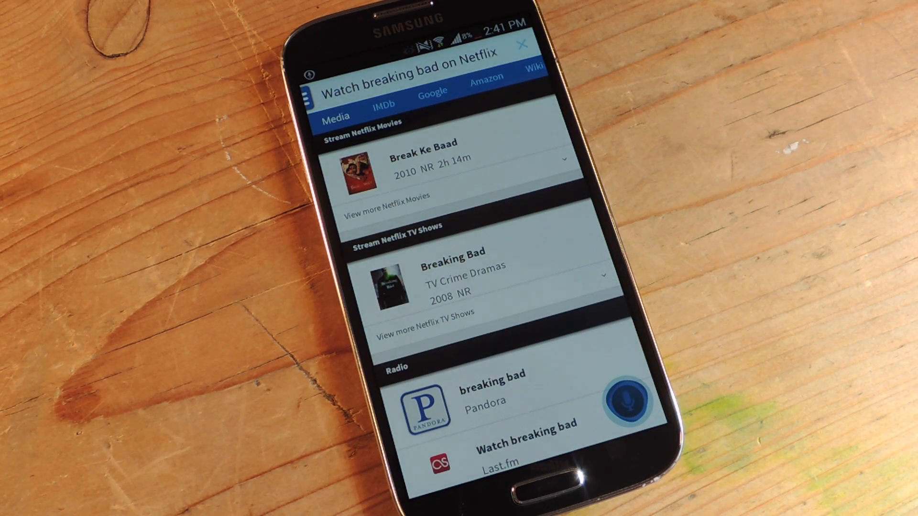
{"action": "left_click", "coordinate": [480, 281]}
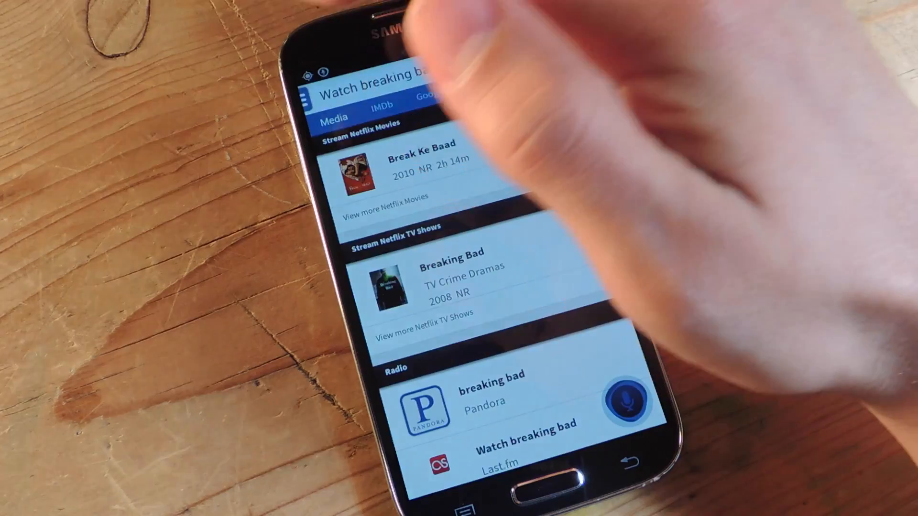
{"action": "left_click", "coordinate": [433, 70]}
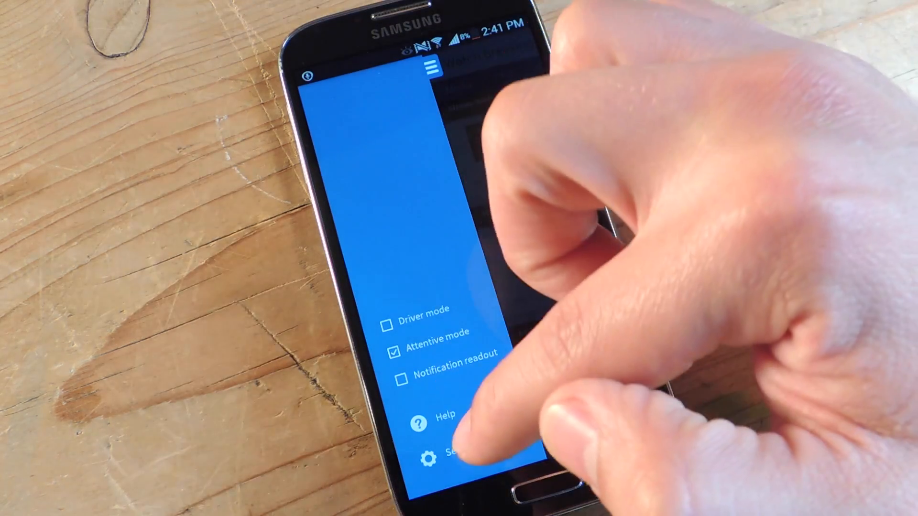
Review the Driver mode trigger options such as While Driving, then close them.
{"action": "left_click", "coordinate": [451, 454]}
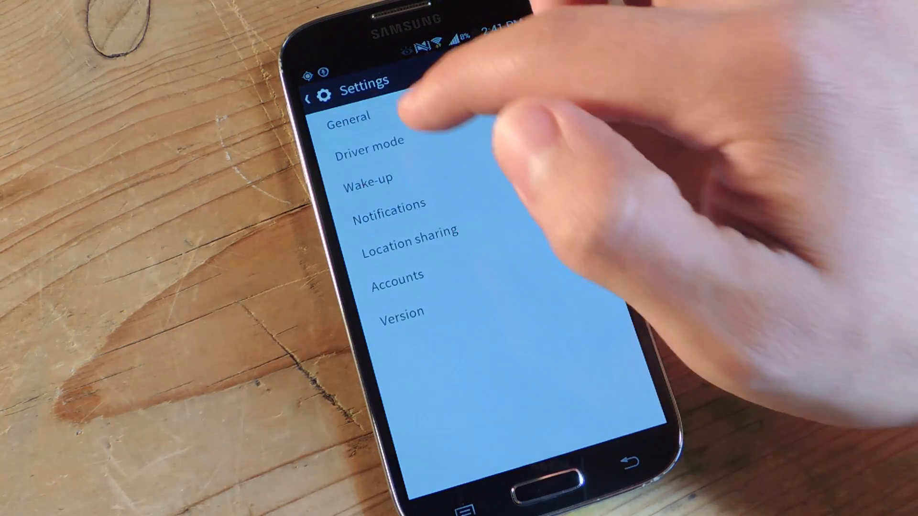
{"action": "left_click", "coordinate": [369, 141]}
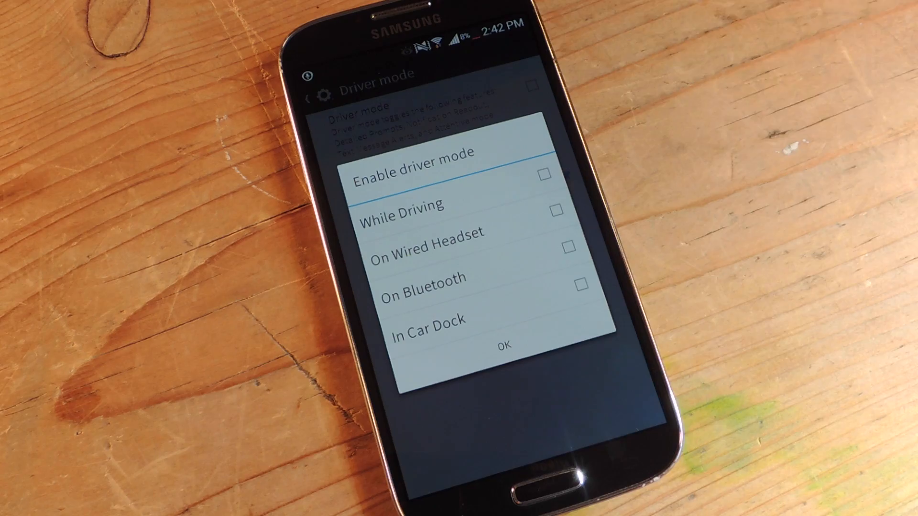
{"action": "left_click", "coordinate": [503, 343]}
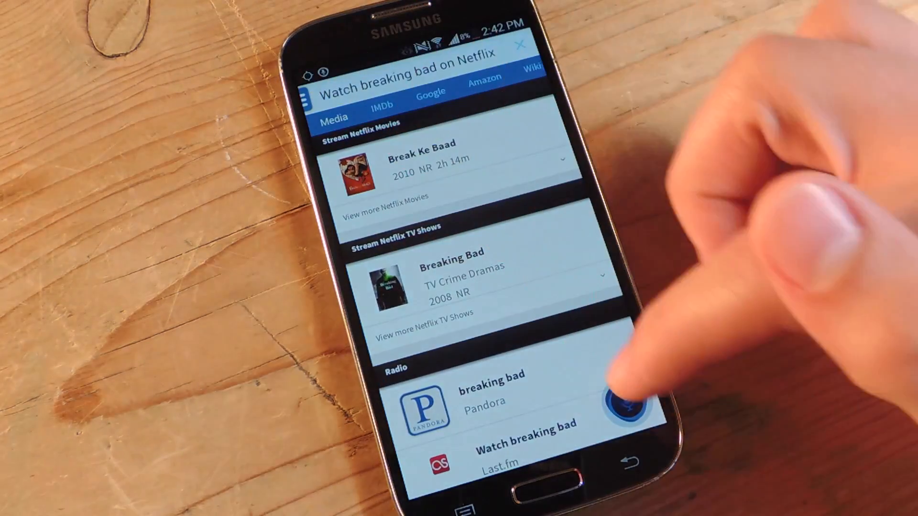
Clear the Netflix results and start listening for a new request.
{"action": "left_click", "coordinate": [620, 403]}
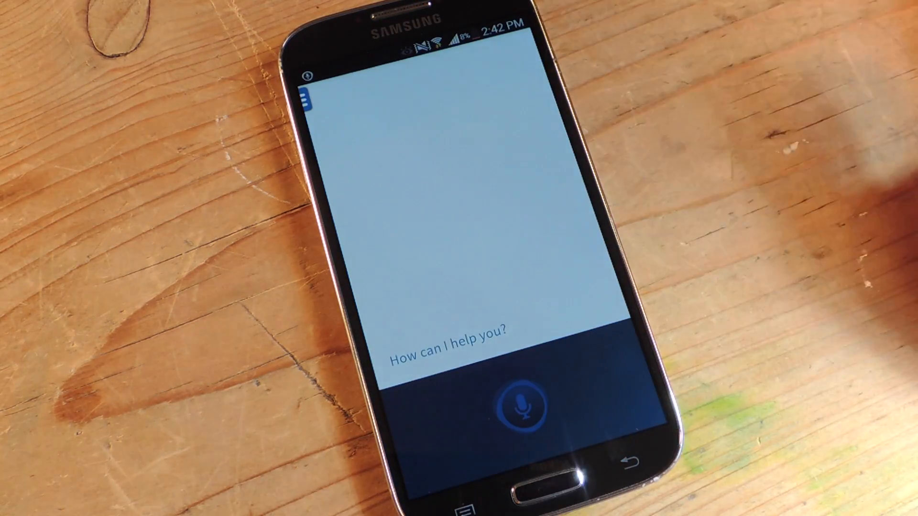